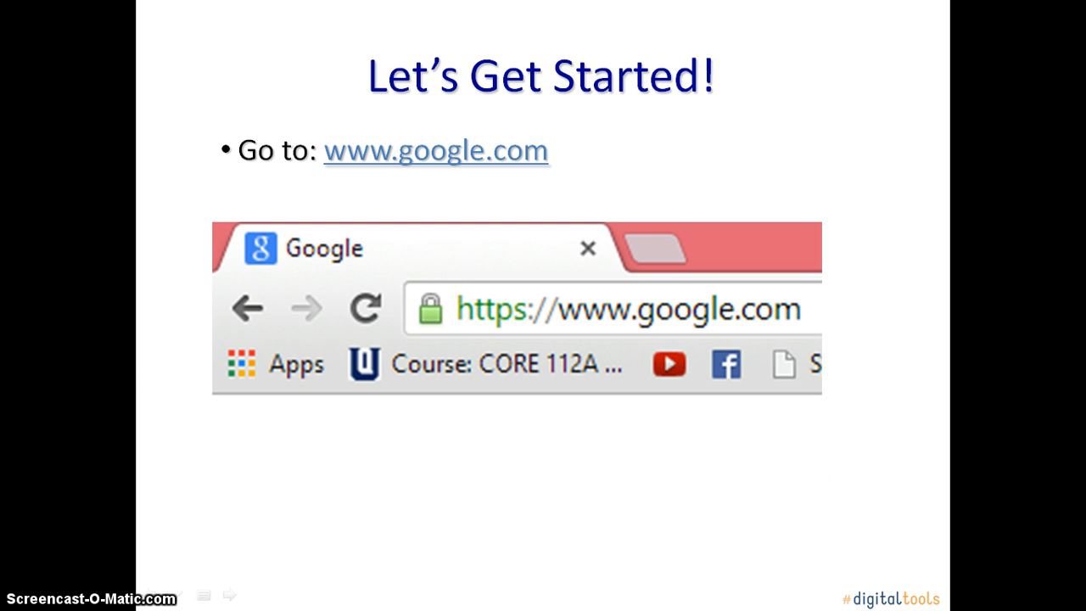
click(611, 309)
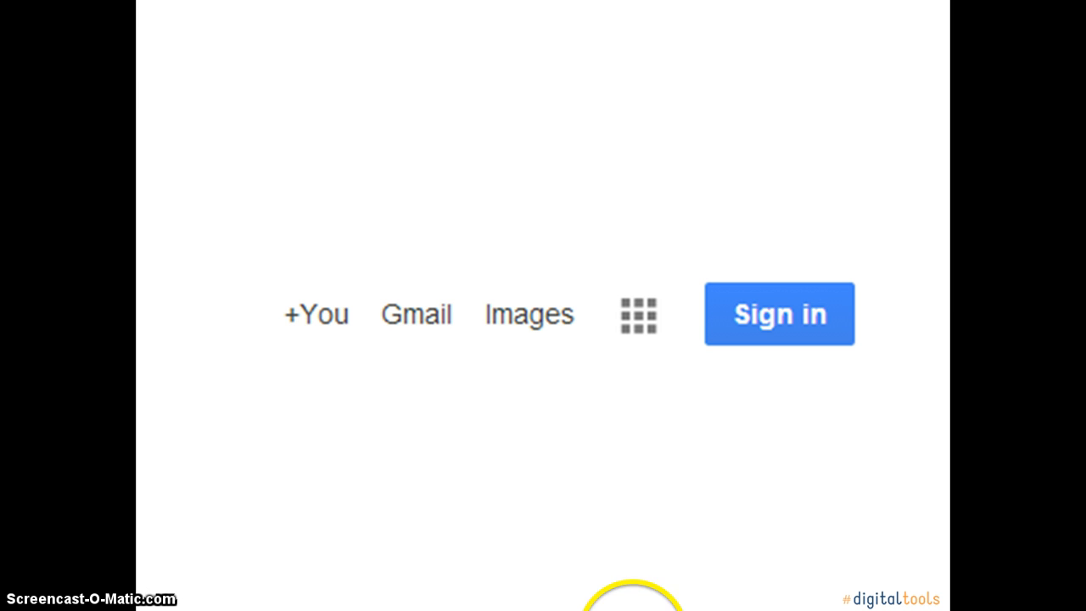
mouse_move(638, 314)
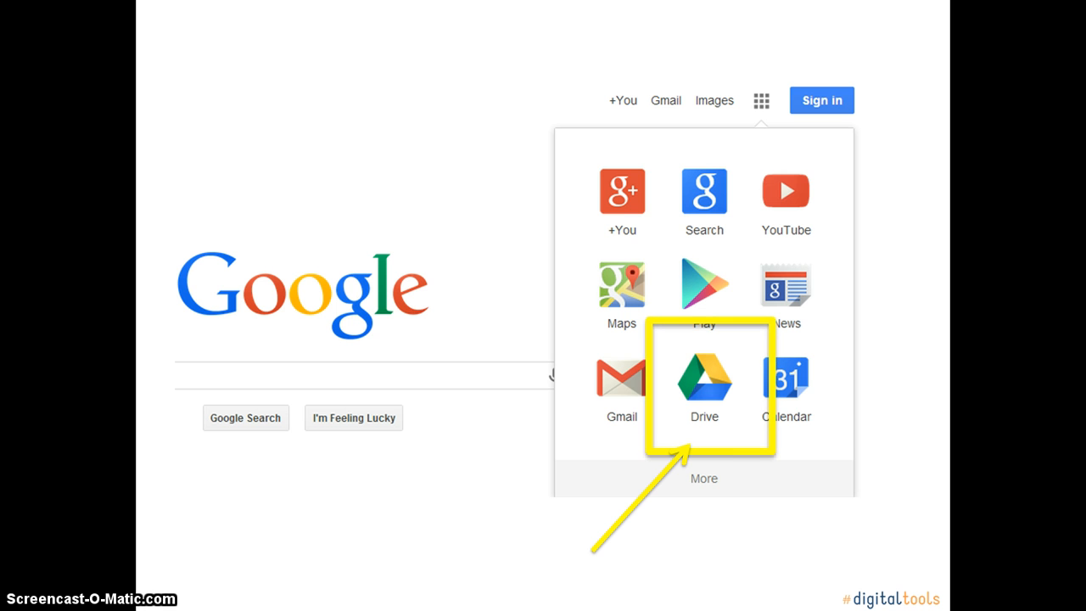
- Move on from the Google apps menu showing Drive toward opening Google Drive
click(705, 377)
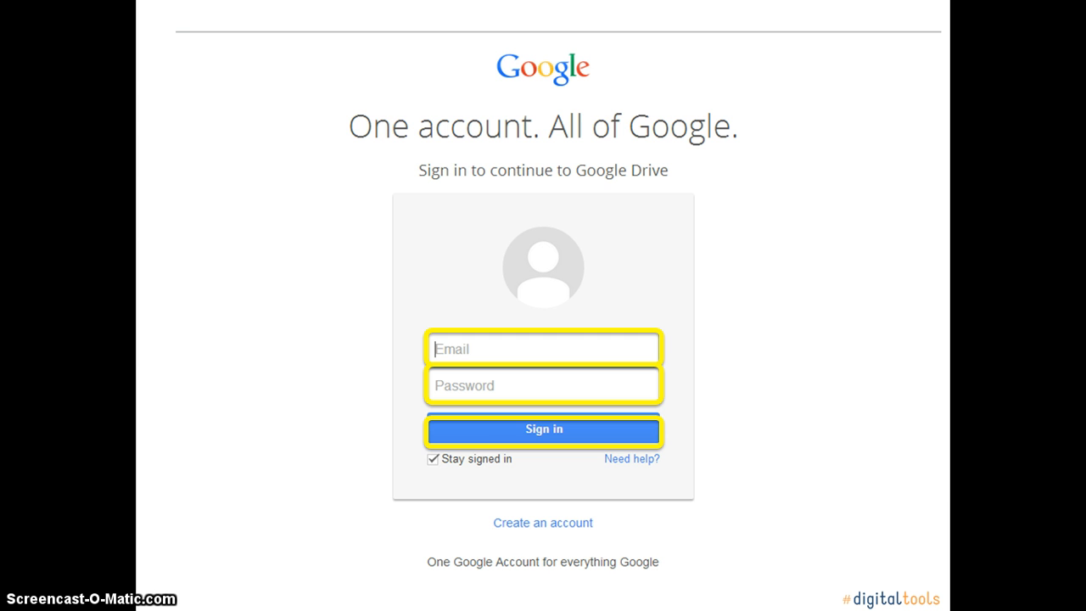
- Sign in with email and password to continue to Google Drive
click(543, 428)
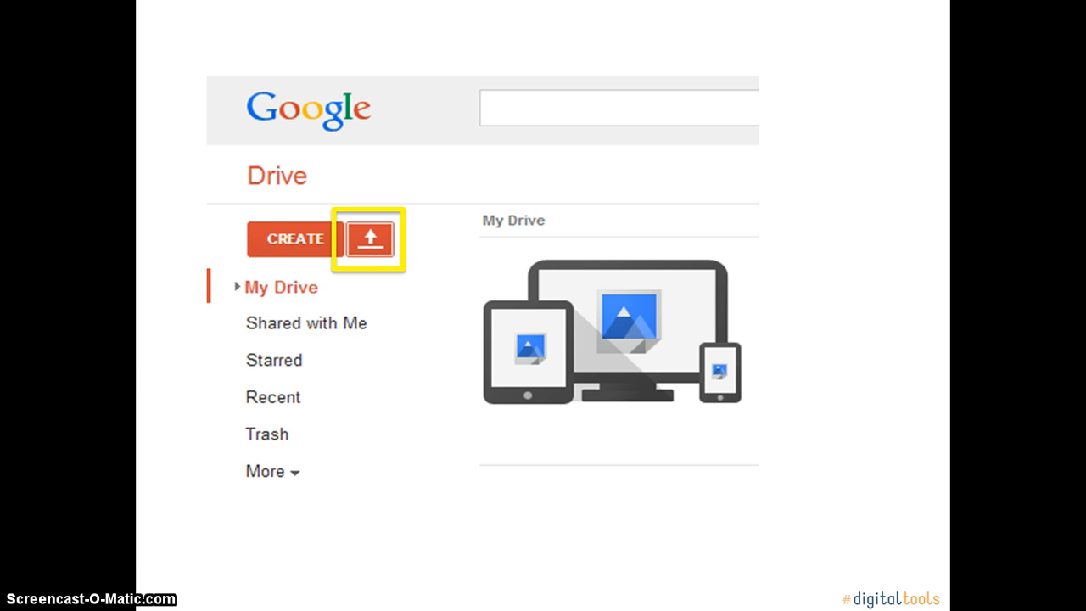
- Start an upload to My Drive and choose to upload individual files
click(368, 238)
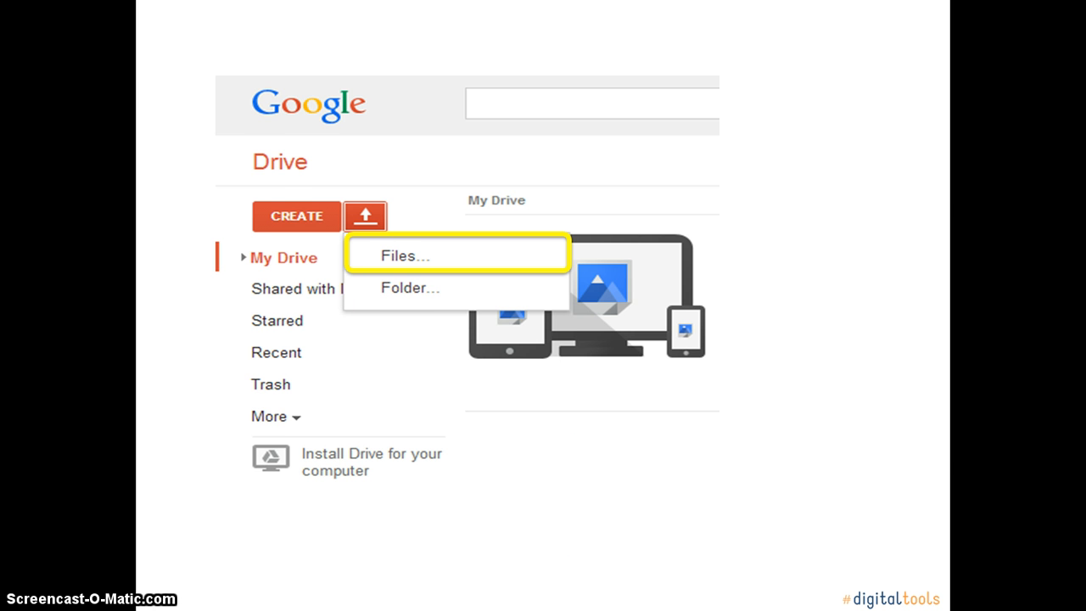
click(404, 255)
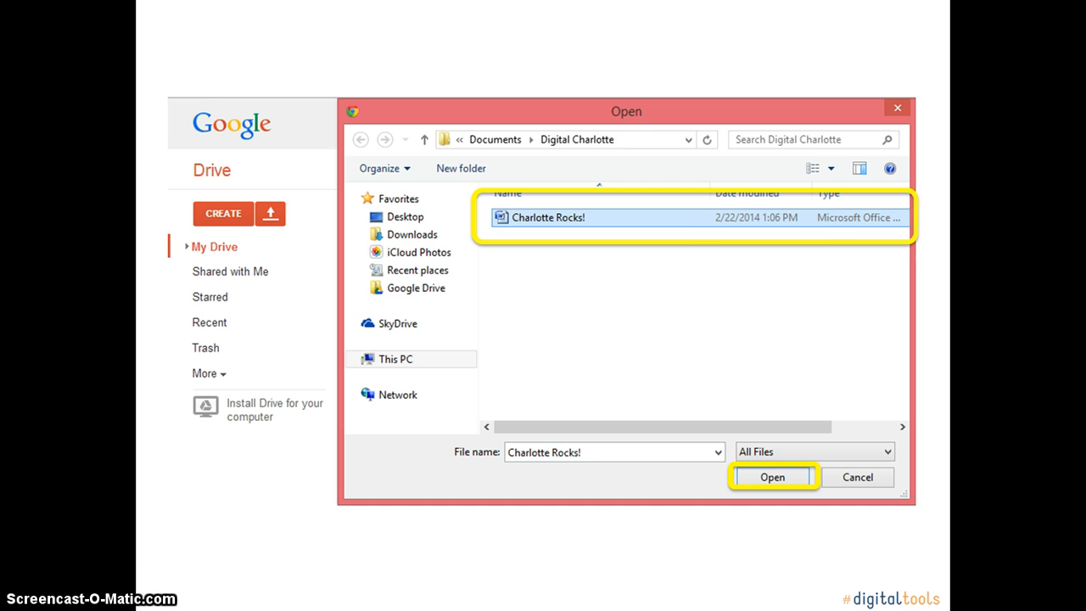
- Upload 'Charlotte Rocks!' from Documents > Digital Charlotte into My Drive
click(773, 475)
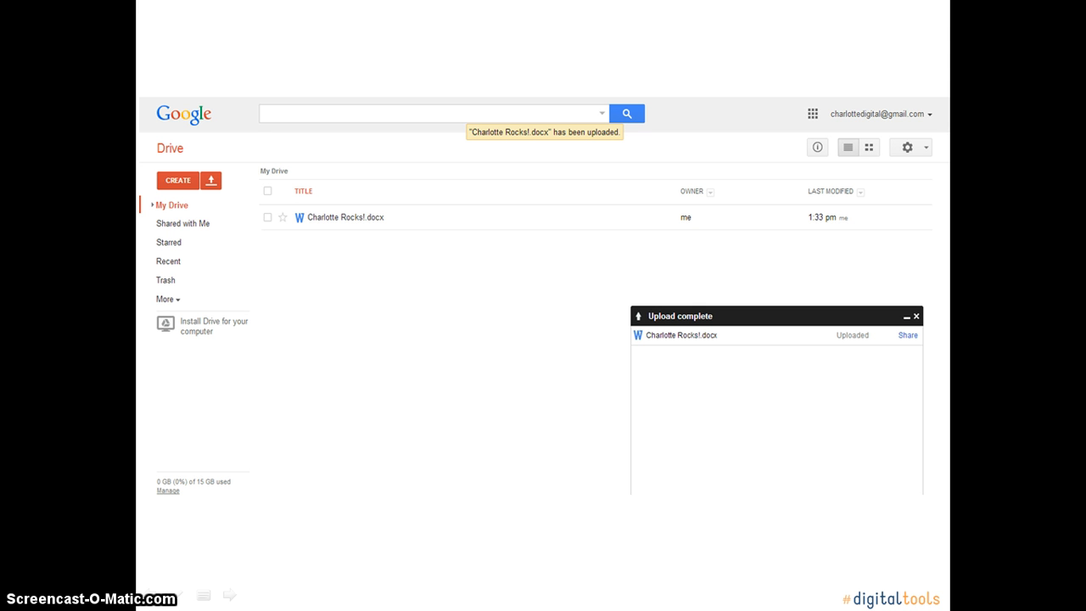